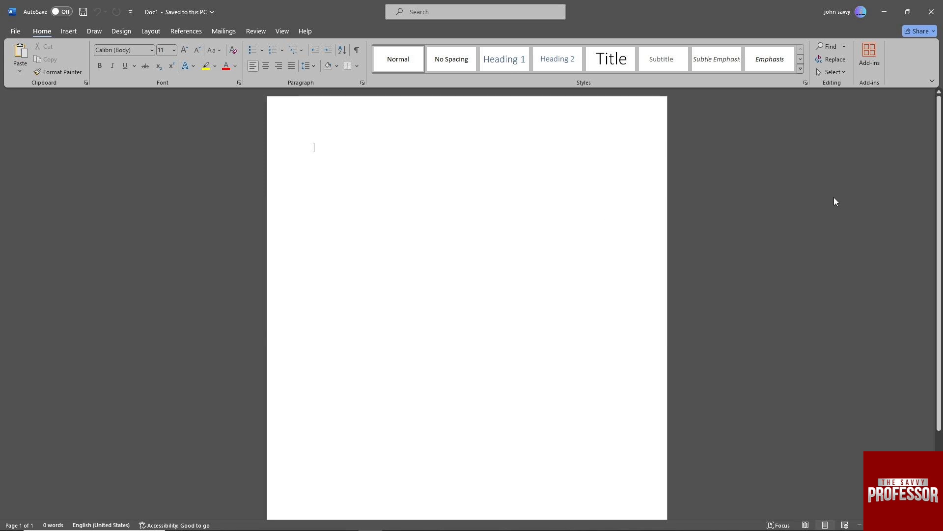
pyautogui.moveTo(901, 62)
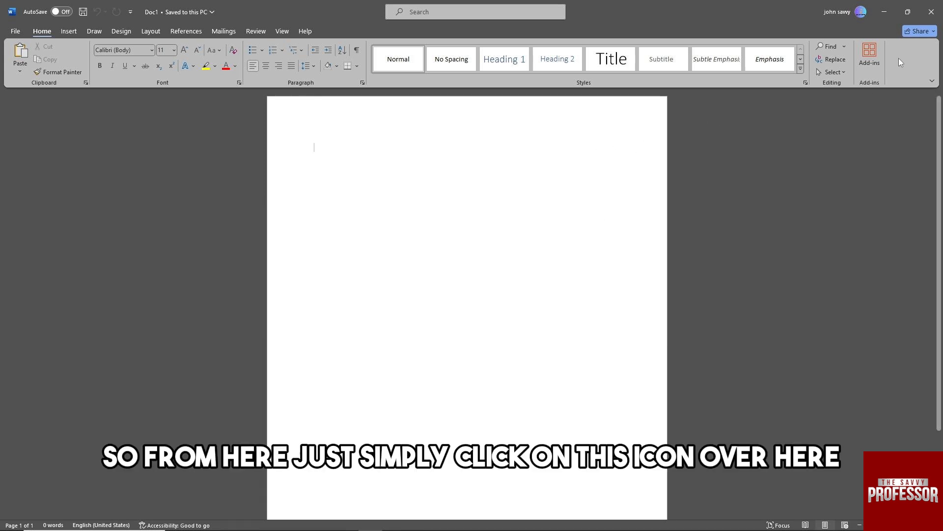
# - Open the Share pane from the Share menu at top right
pyautogui.click(917, 30)
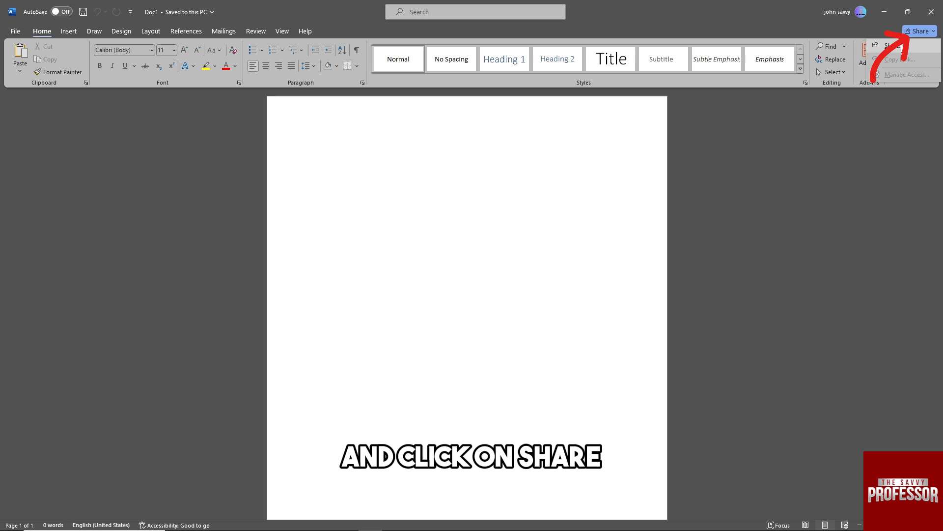
pyautogui.click(918, 31)
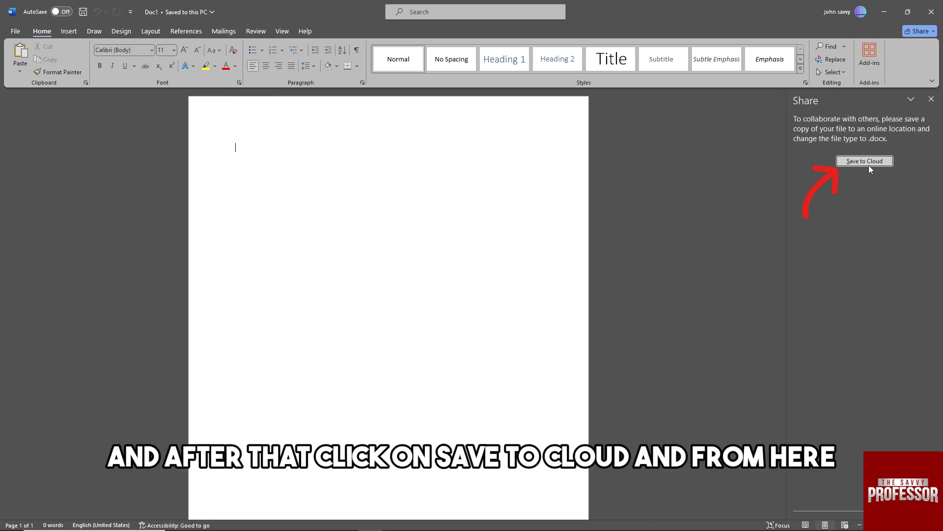
# - Save the blank document to OneDrive via Save to Cloud
pyautogui.click(863, 160)
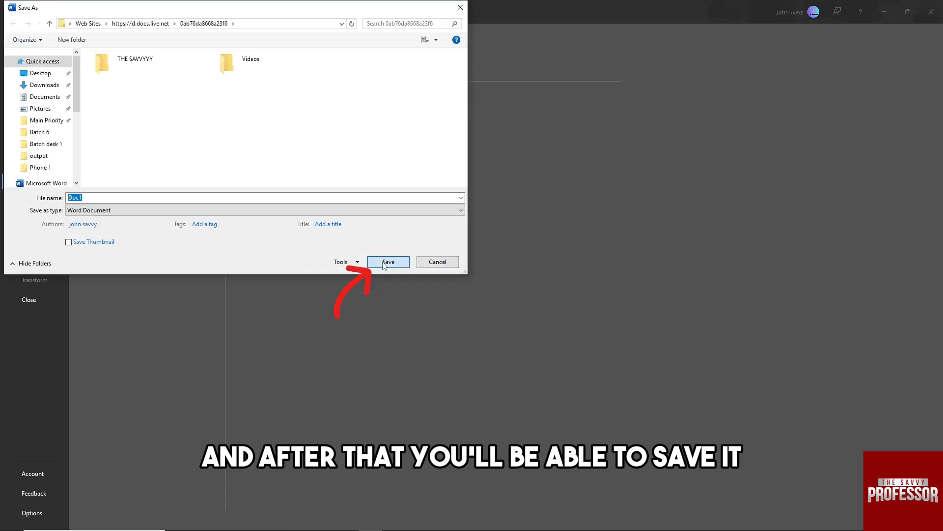
pyautogui.click(389, 262)
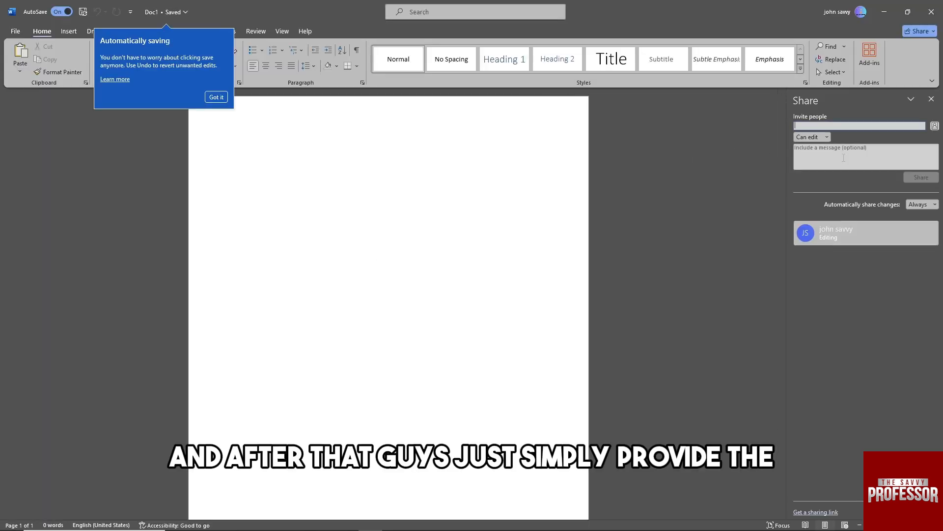
# - Dismiss the AutoSave tip and send an invitation by email with Can edit permission
pyautogui.click(216, 96)
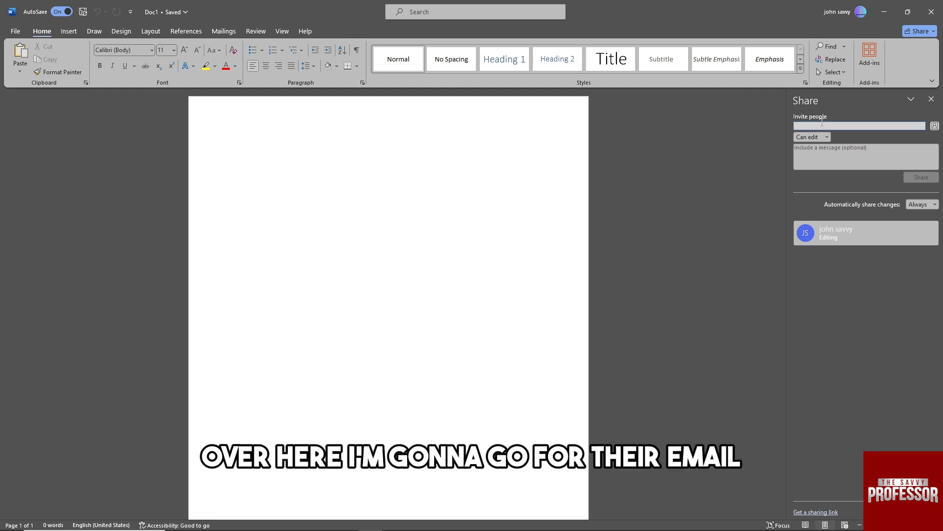
pyautogui.click(860, 125)
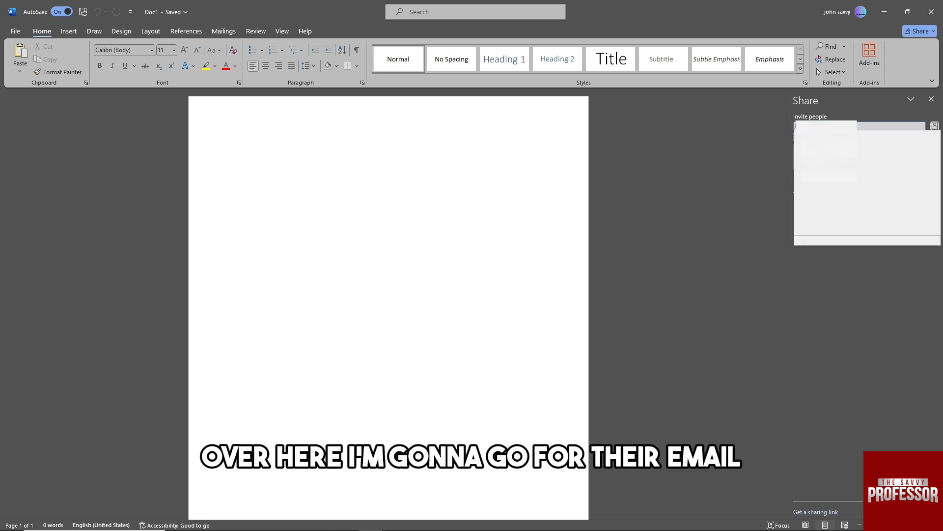
pyautogui.write('email')
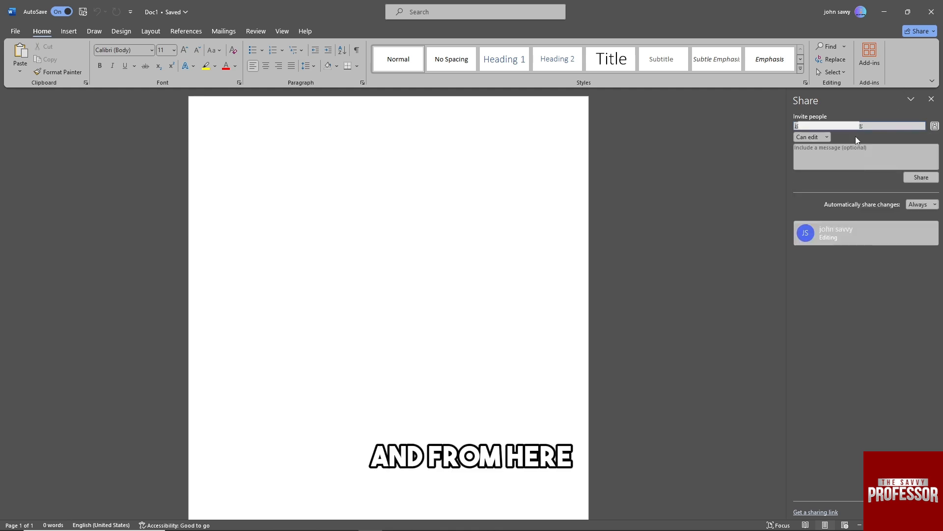
pyautogui.click(809, 136)
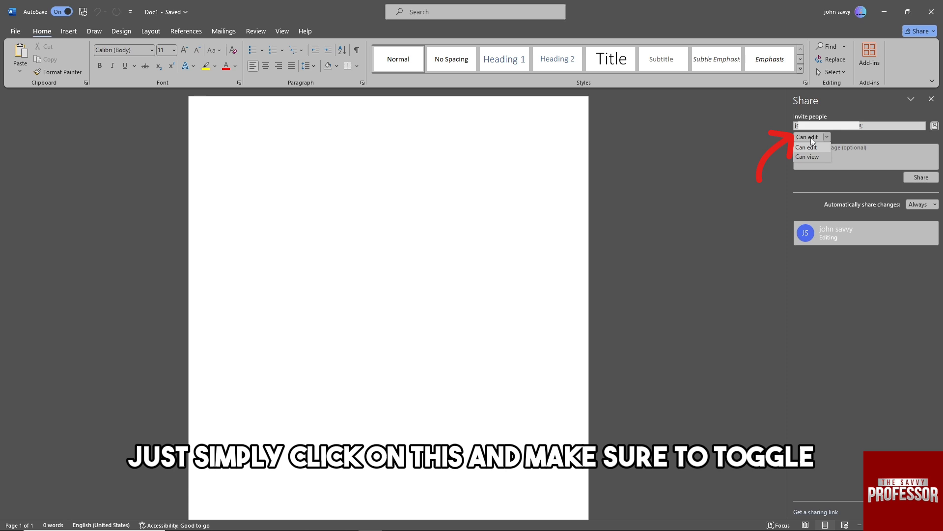
pyautogui.click(808, 146)
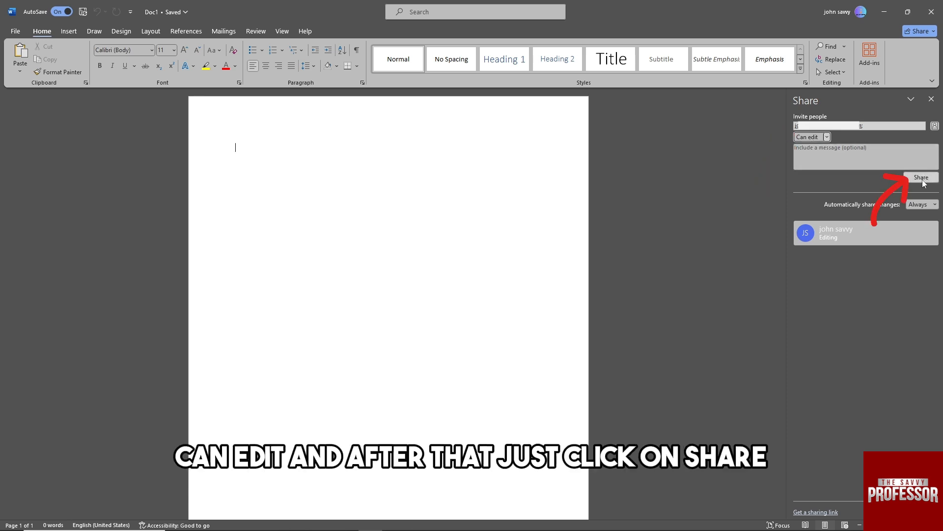
pyautogui.click(922, 177)
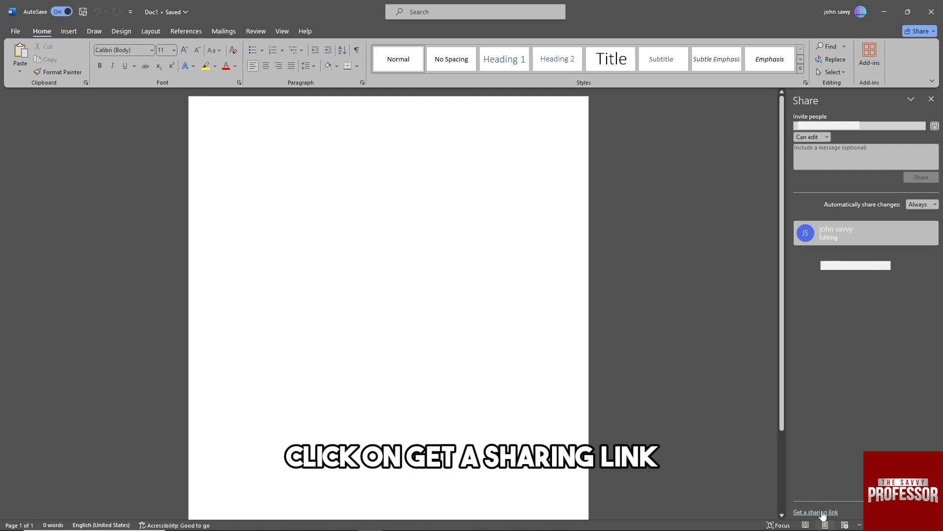
# - Generate an edit link from the Get a sharing link options
pyautogui.click(815, 512)
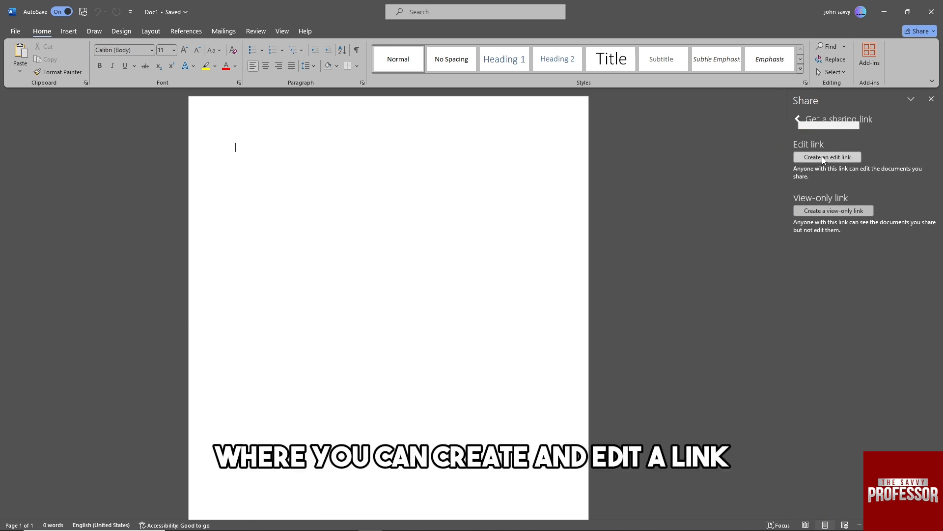
pyautogui.click(828, 157)
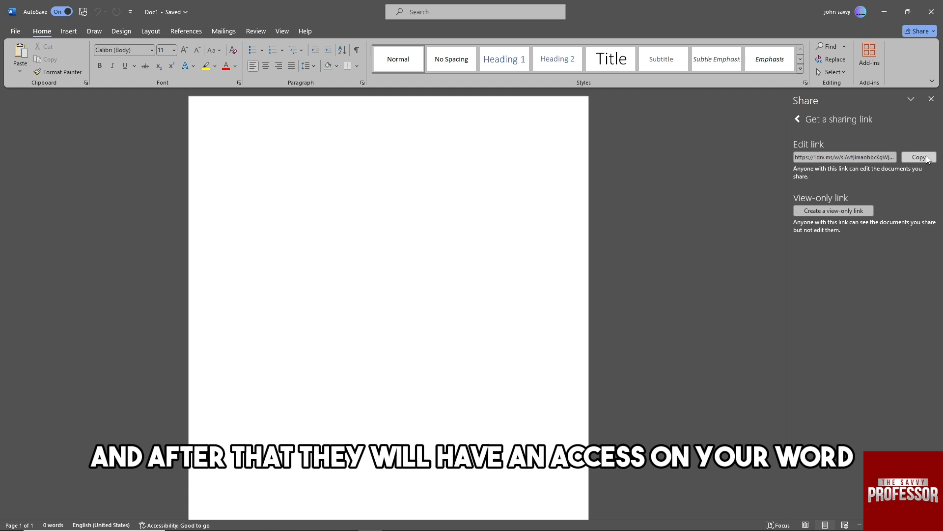
pyautogui.moveTo(529, 243)
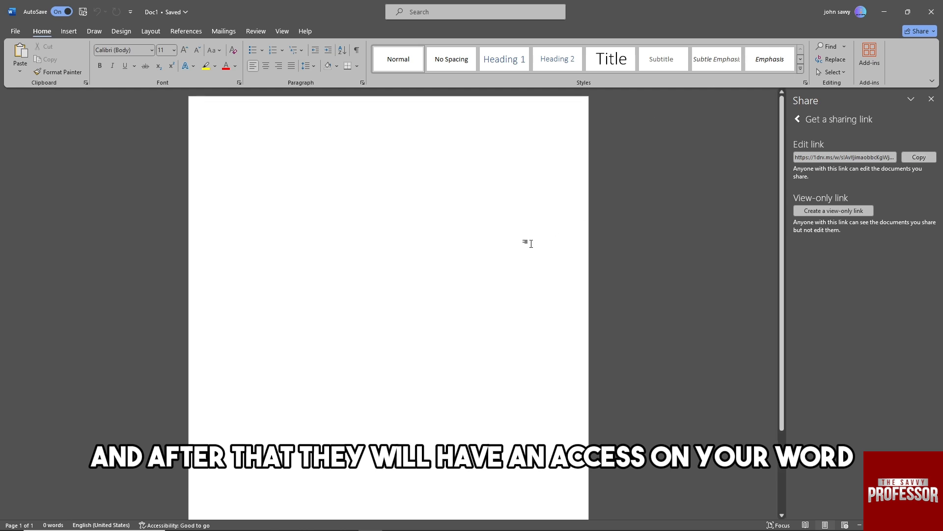